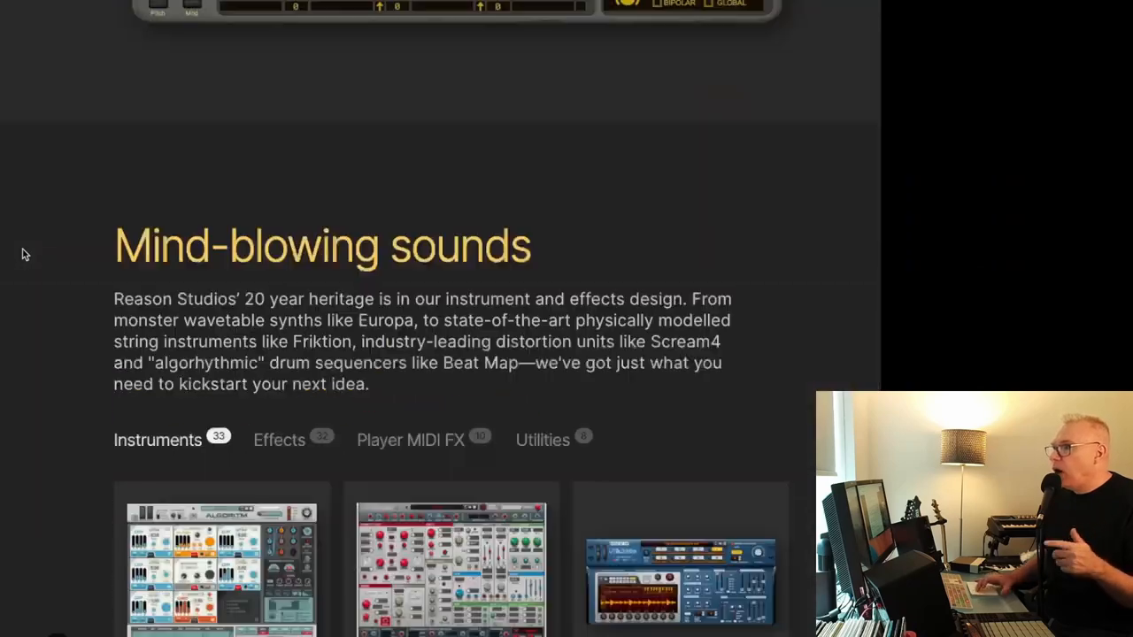
Step: Scroll down to the footer's Shop section to reach the Rewards link
scroll(down, 3)
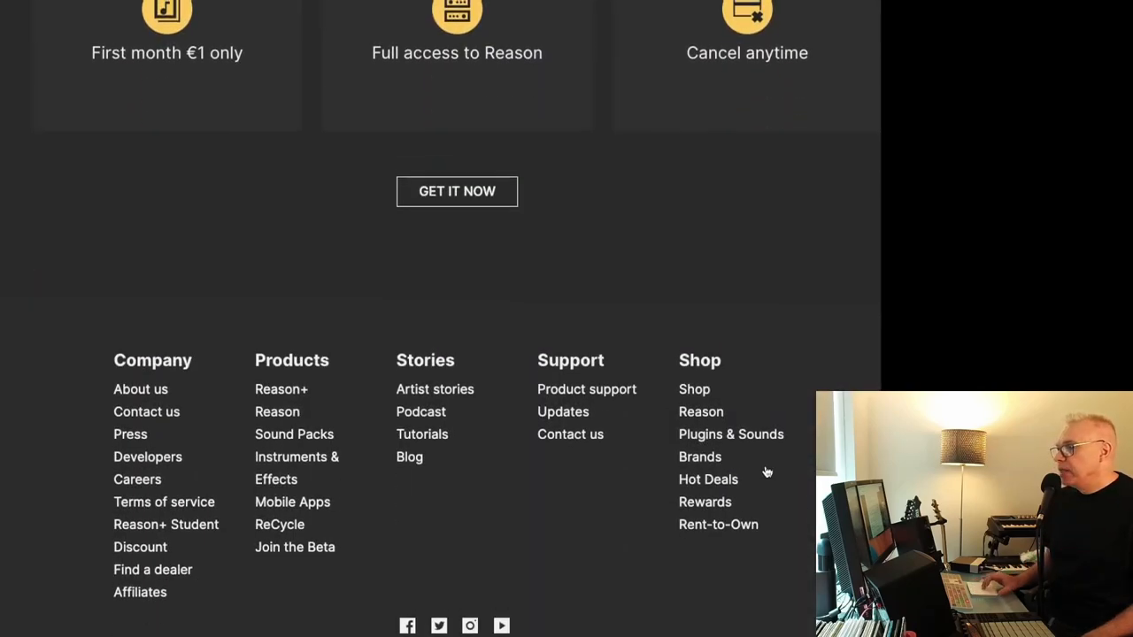
mouse_move(705, 502)
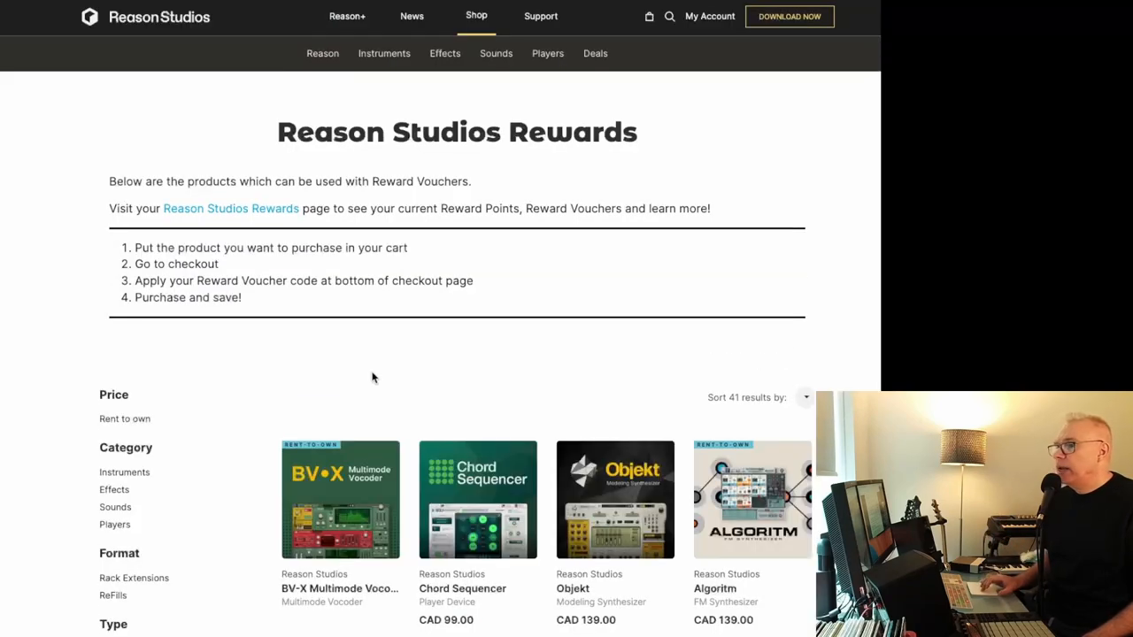
scroll(down, 3)
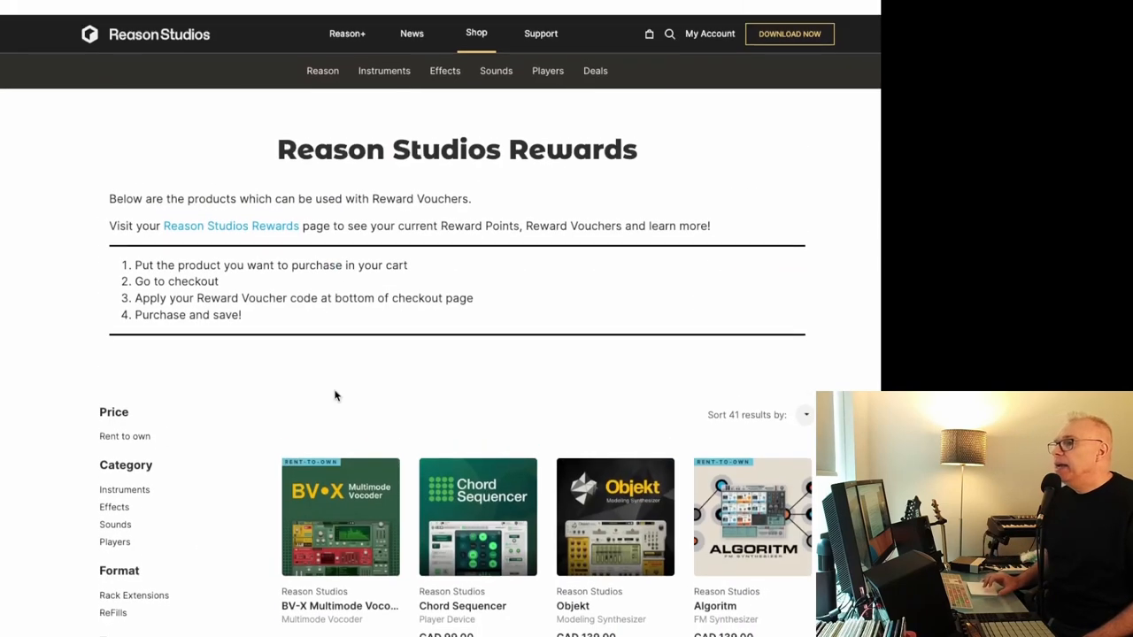
scroll(down, 3)
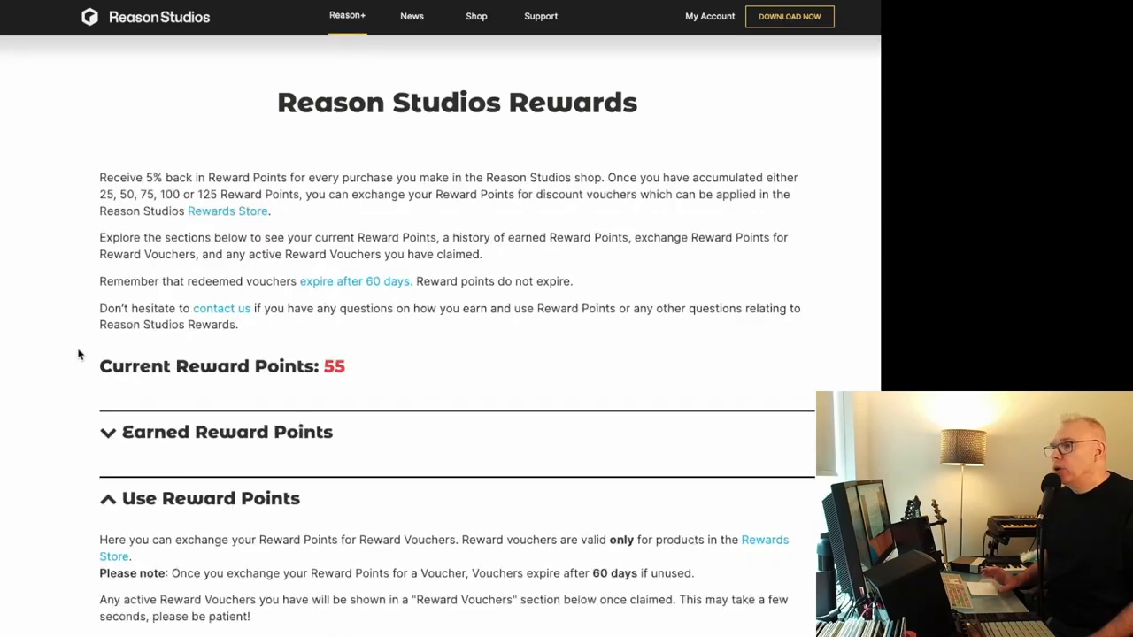
mouse_move(428, 387)
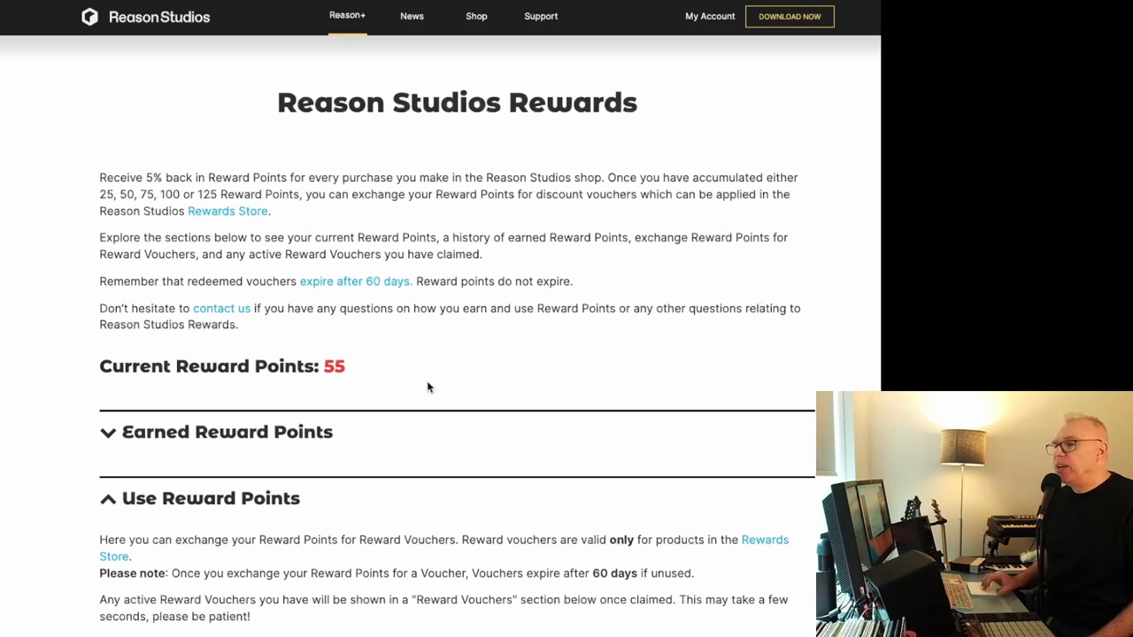
mouse_move(184, 427)
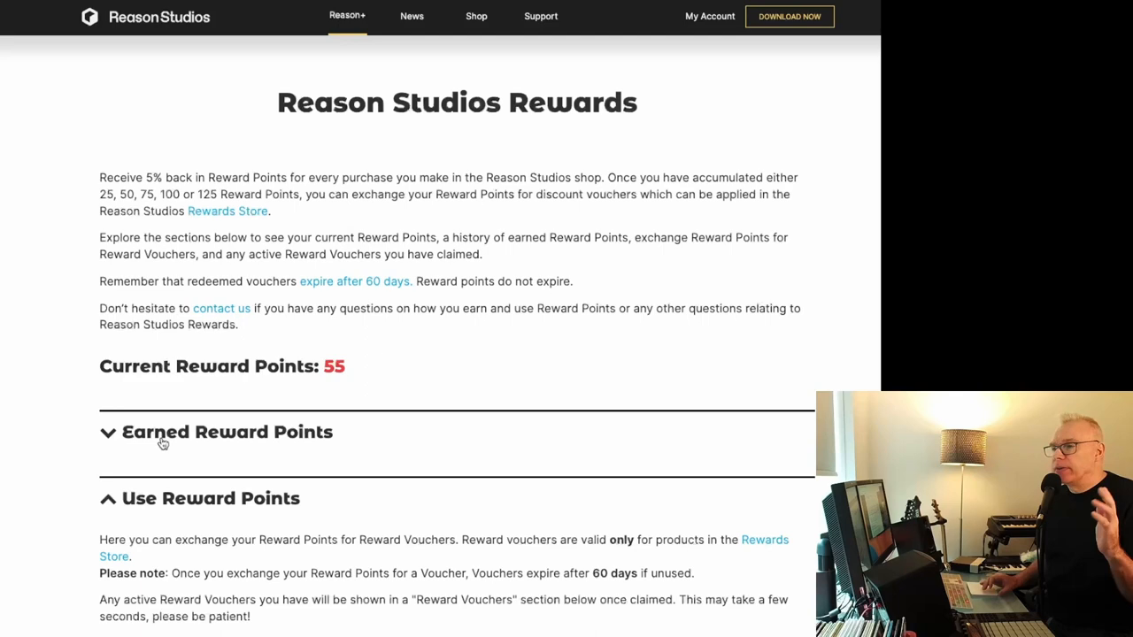
Step: Scroll through the 55 reward points and the 25, 50, 75 and 100 off voucher tiers
scroll(down, 3)
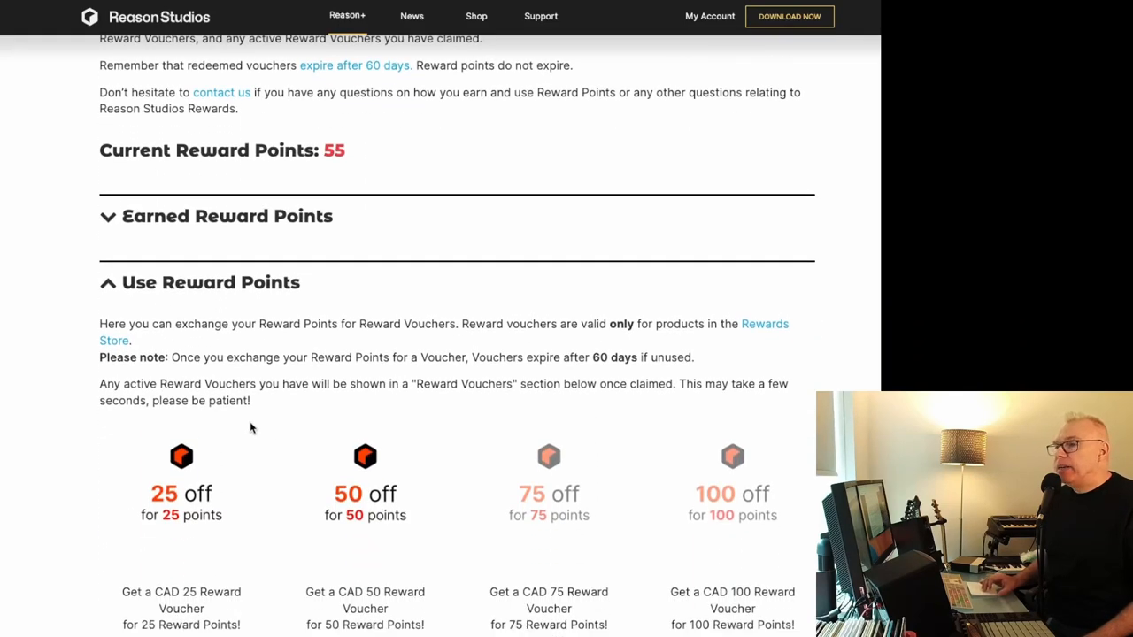
scroll(down, 3)
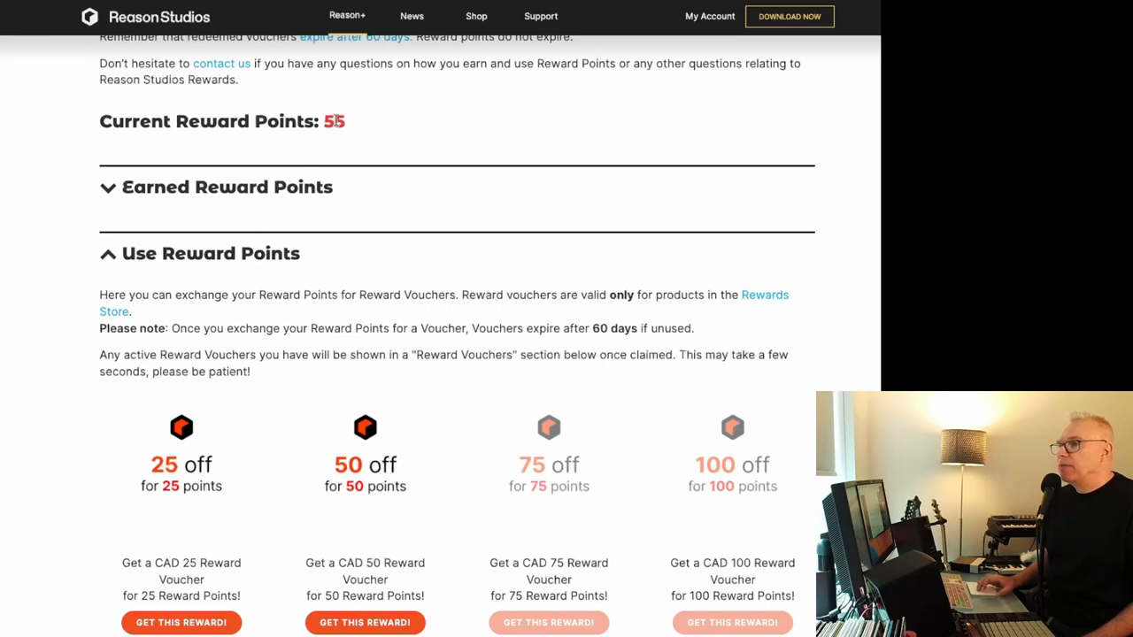
mouse_move(681, 481)
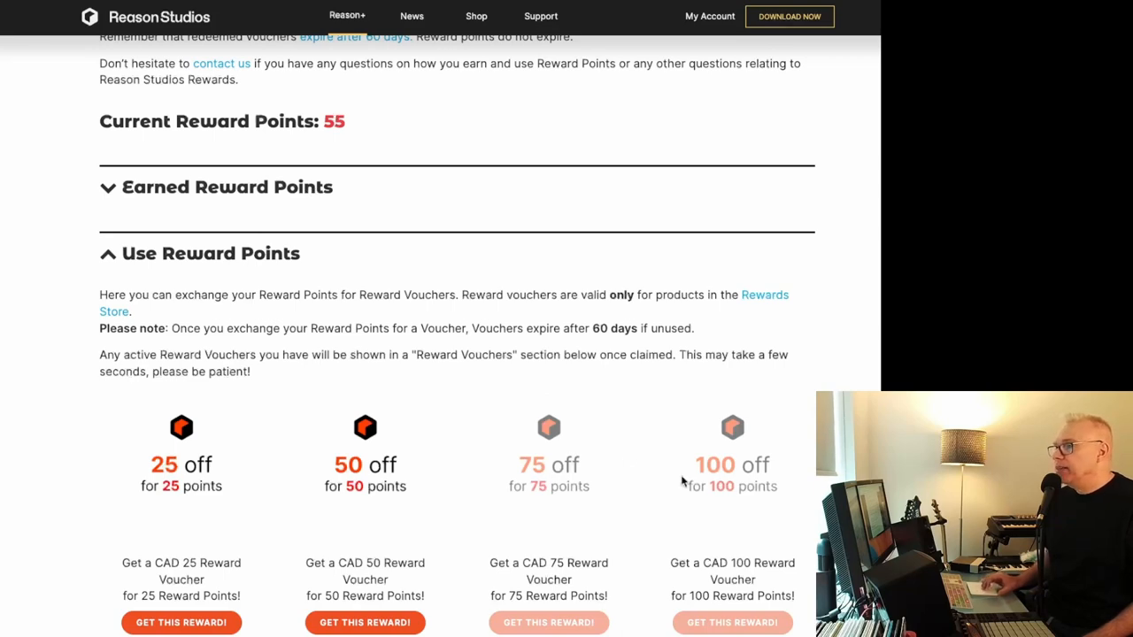
scroll(down, 3)
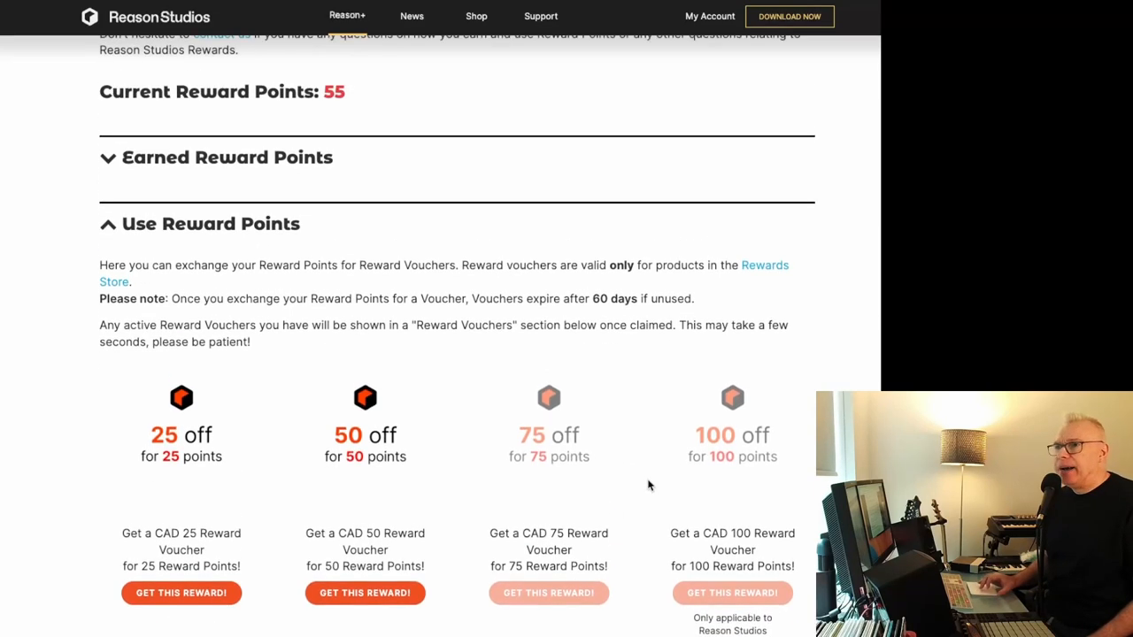
scroll(up, 3)
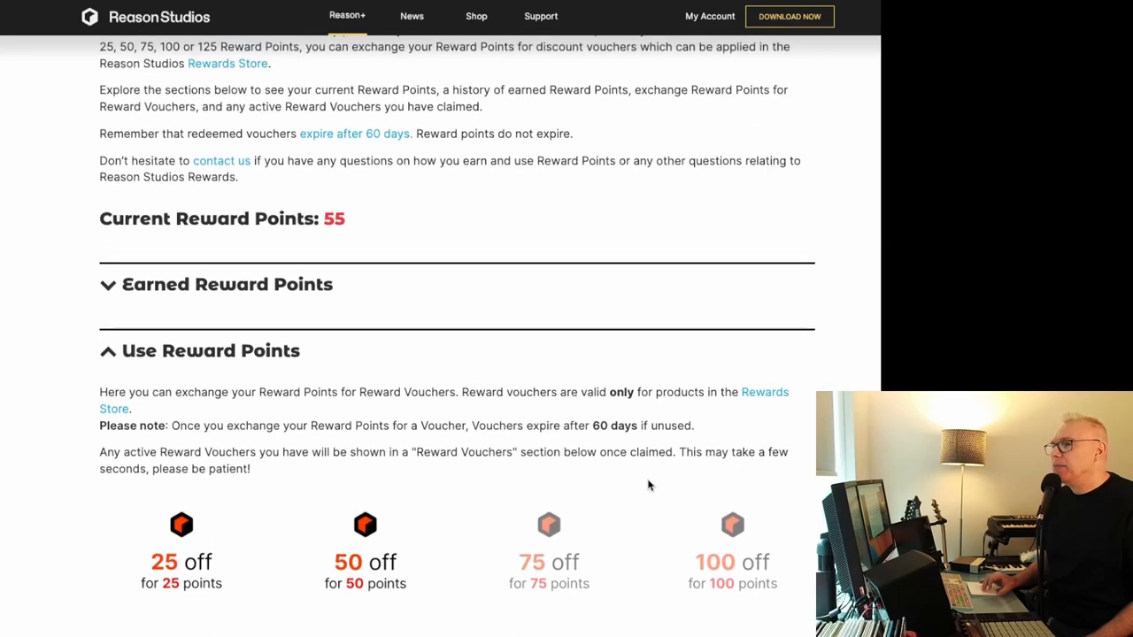
scroll(up, 3)
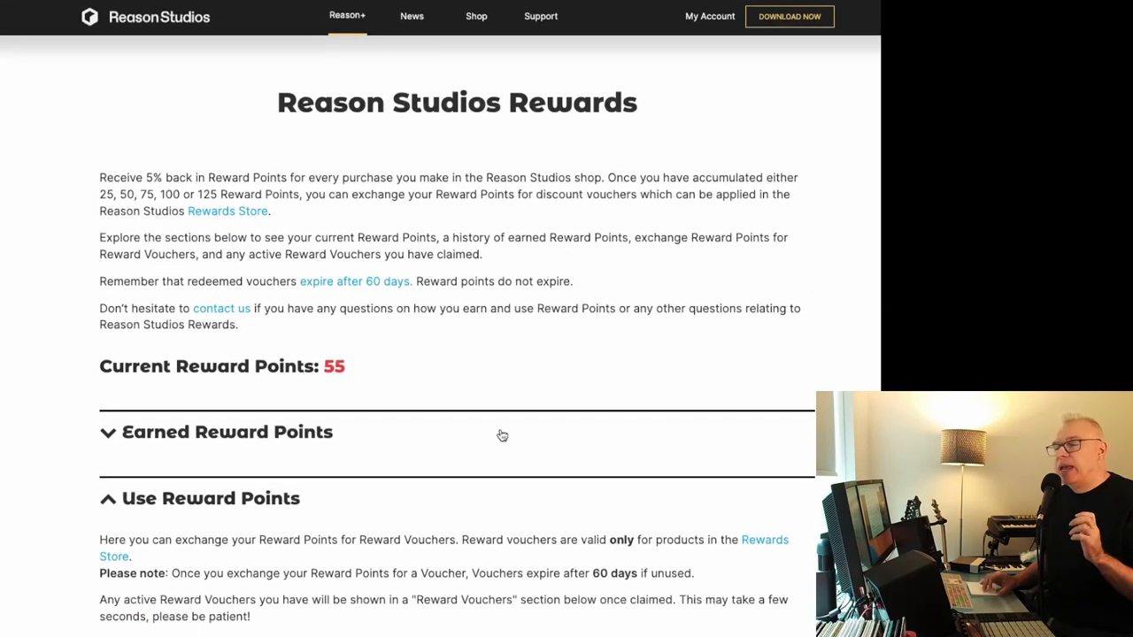
mouse_move(507, 429)
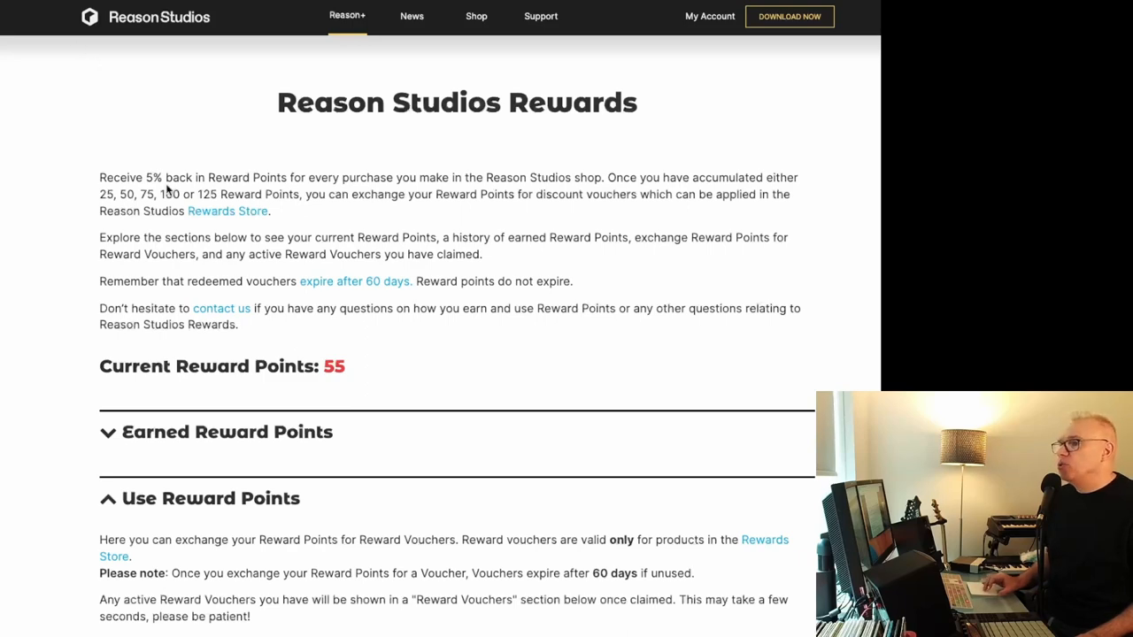
Step: Return to the Rewards store and scroll past products like BV-X Vocoder and Chord Sequencer
click(477, 16)
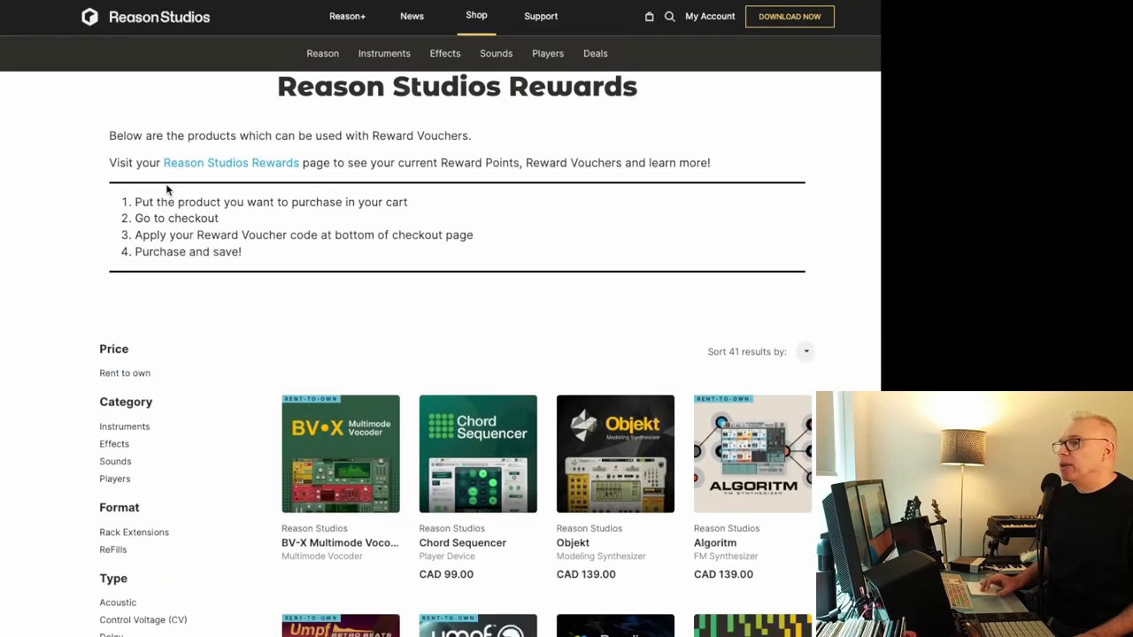
scroll(down, 3)
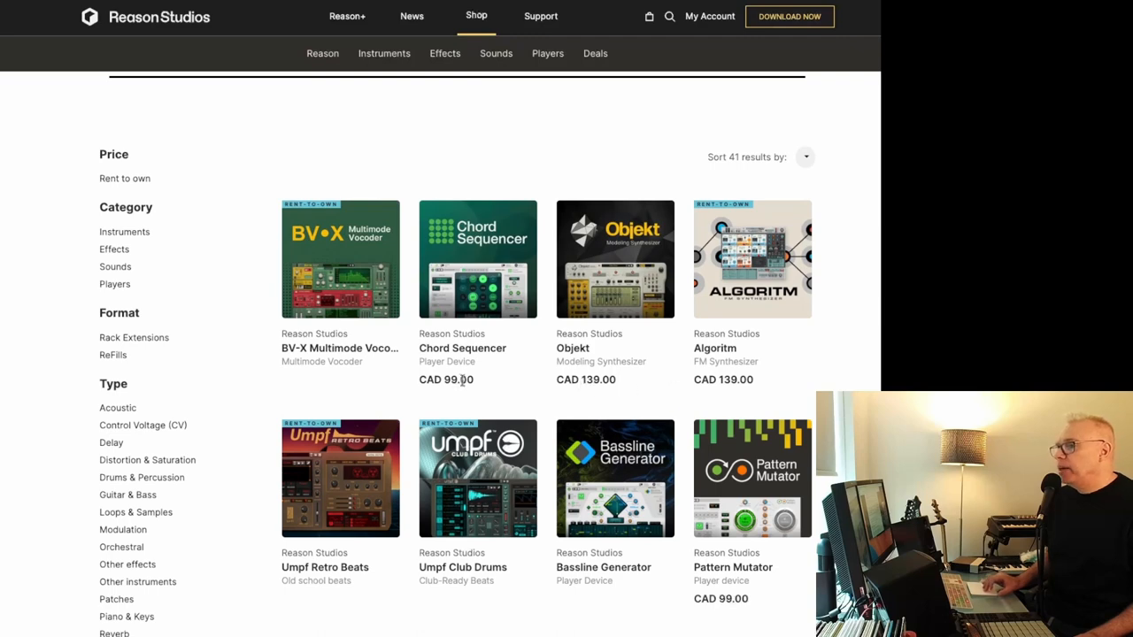
scroll(down, 3)
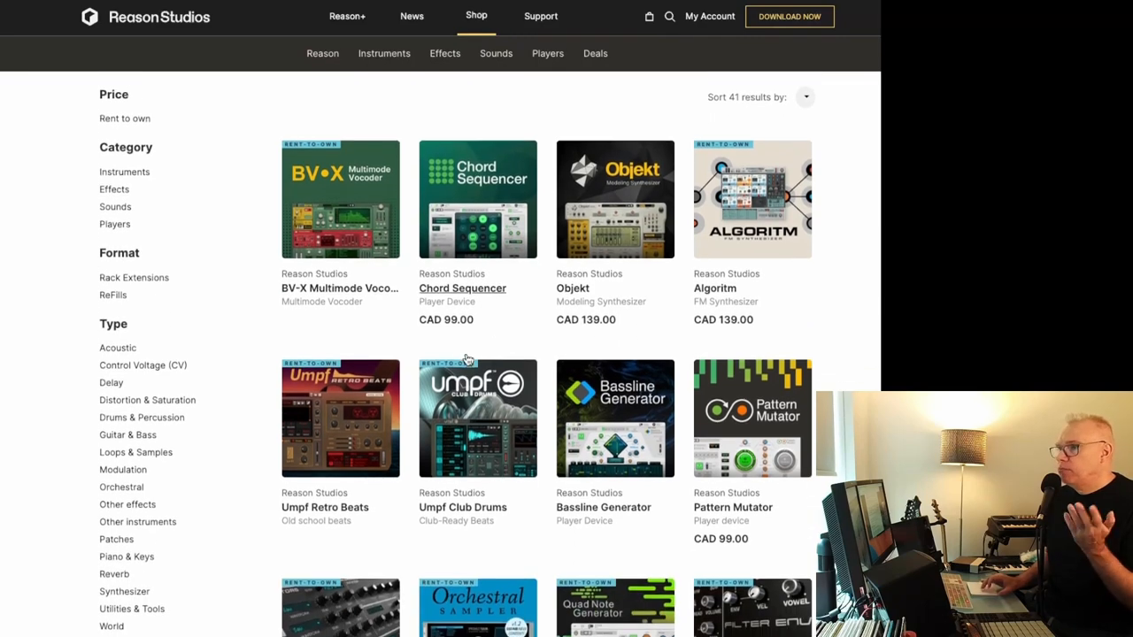
scroll(down, 3)
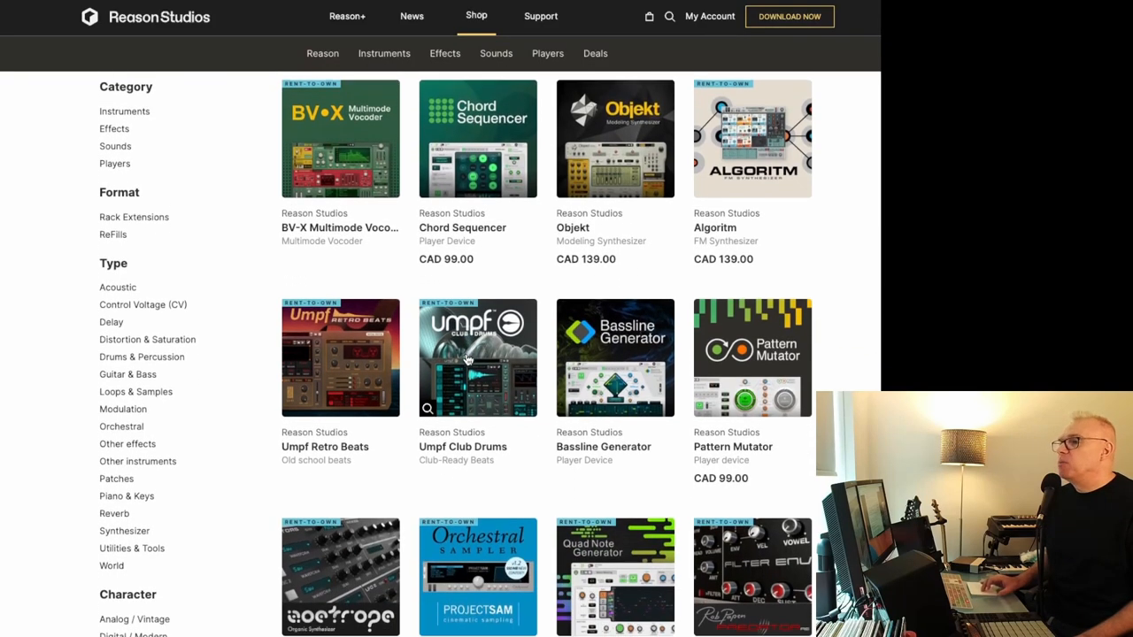
scroll(down, 3)
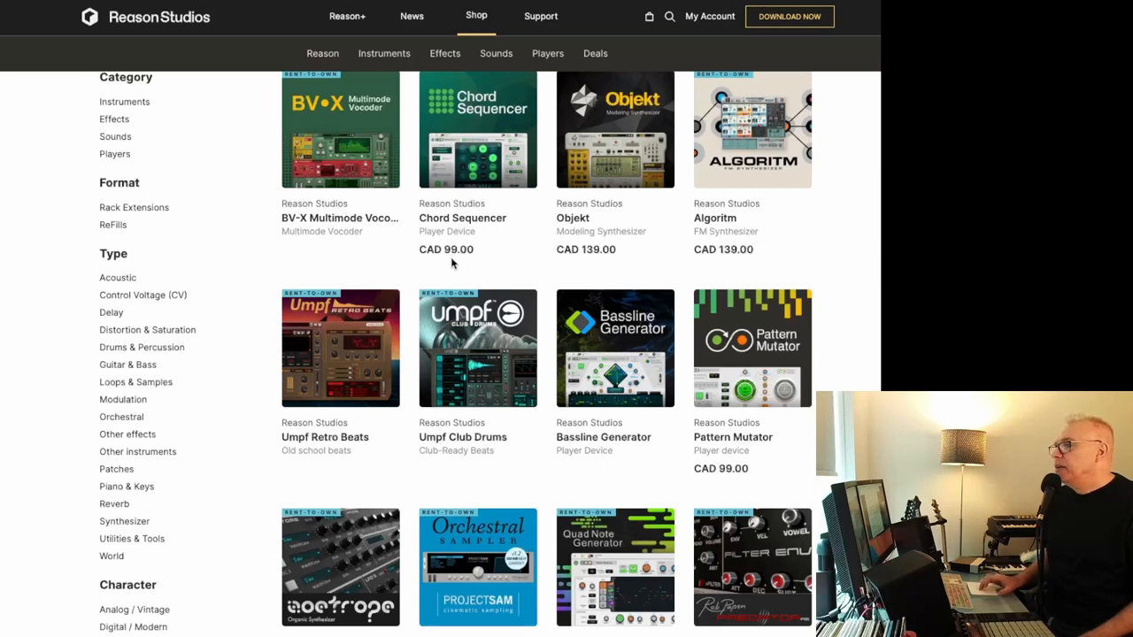
Step: Scroll further through the 41 voucher-eligible products, such as Objekt
scroll(down, 3)
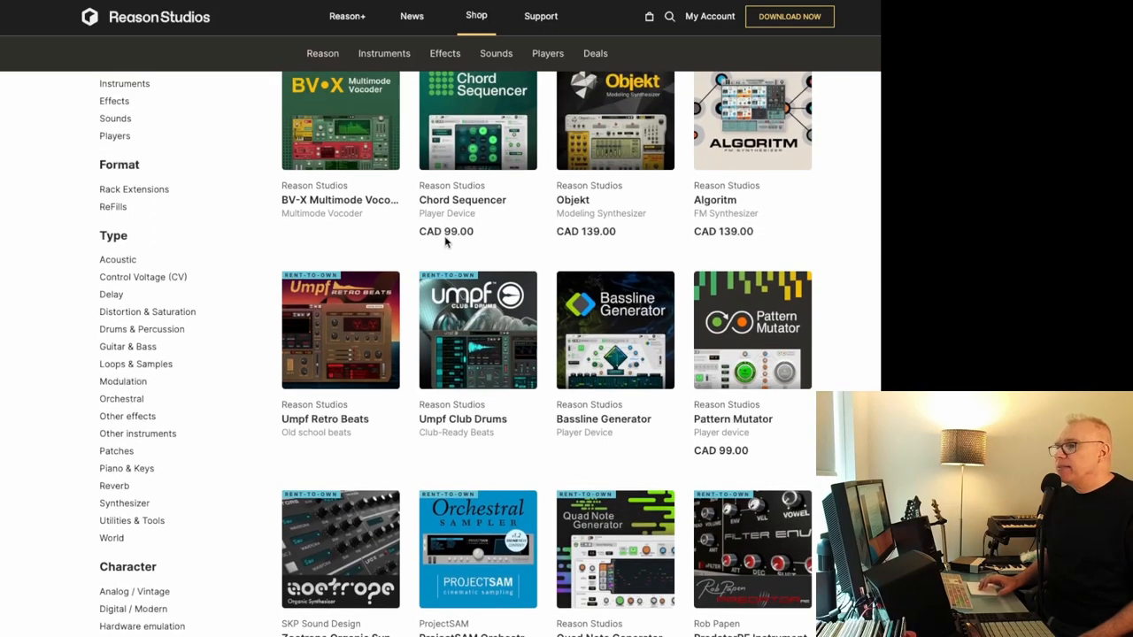
mouse_move(446, 241)
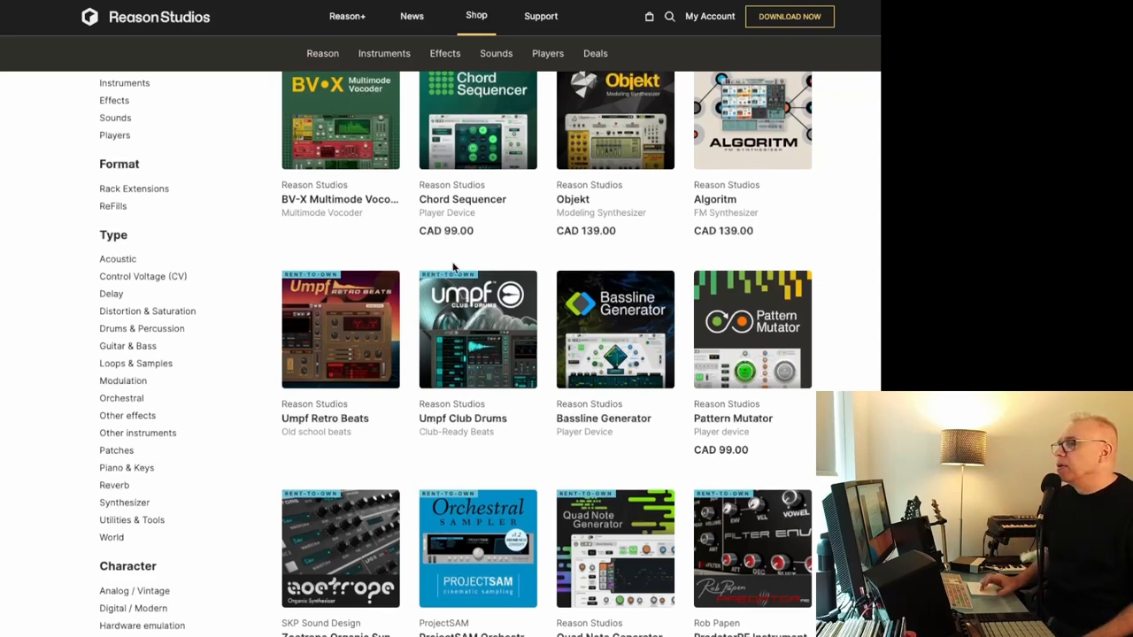
scroll(down, 3)
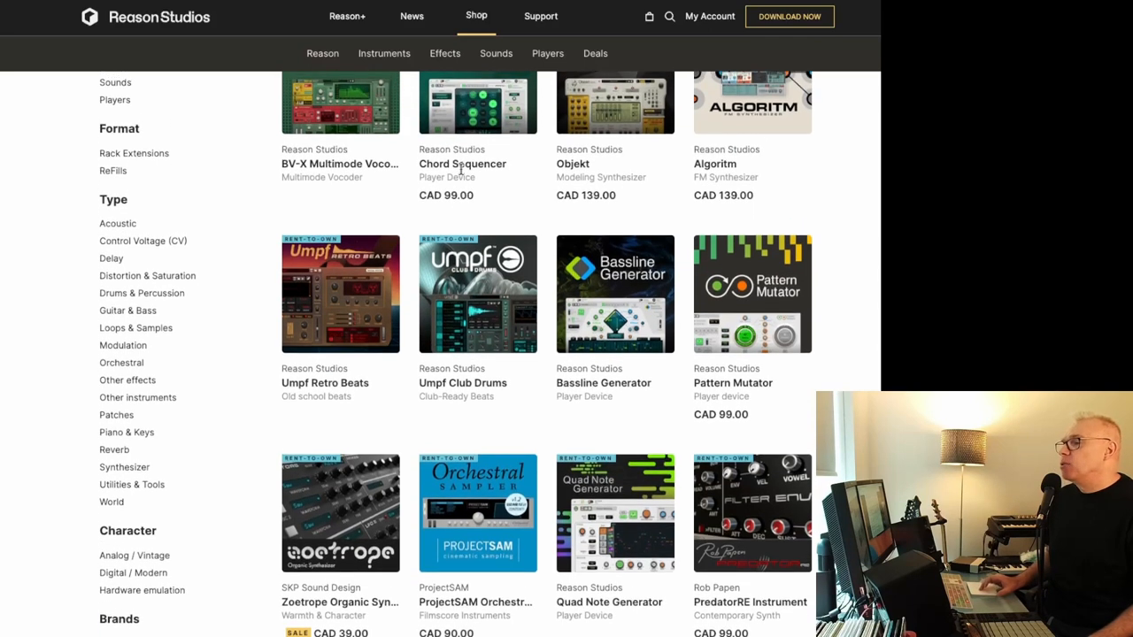
scroll(down, 3)
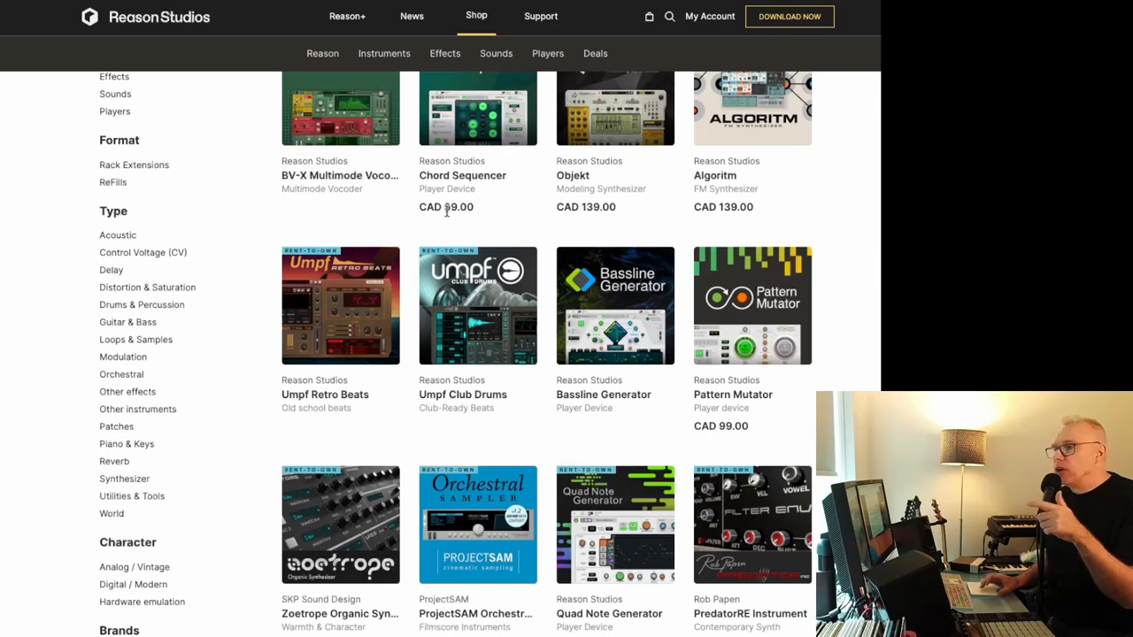
scroll(down, 3)
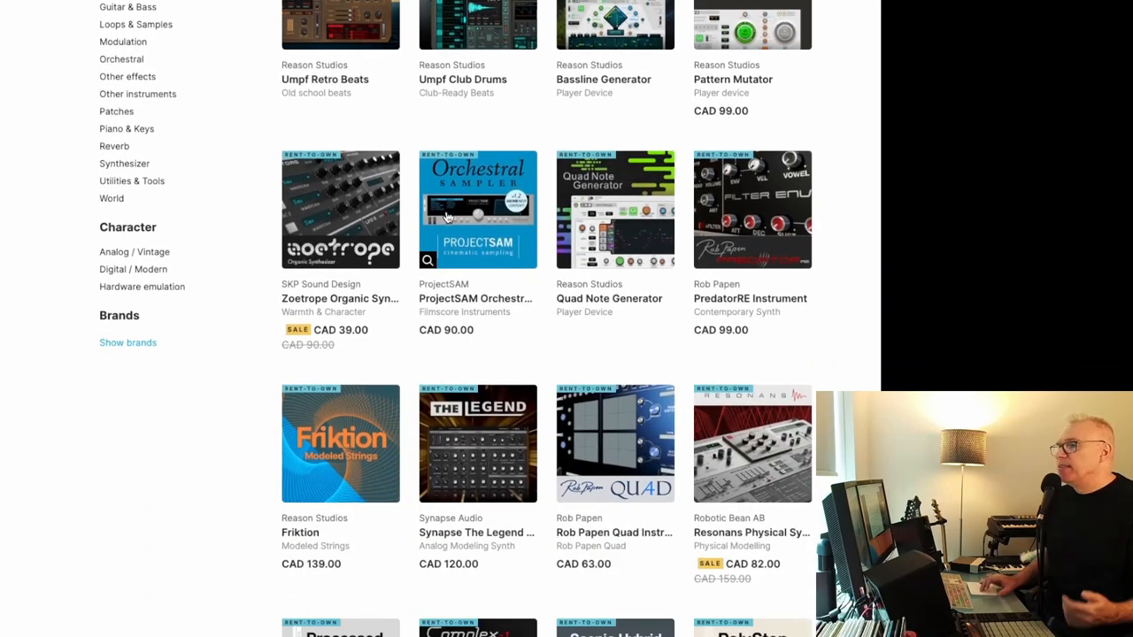
scroll(down, 3)
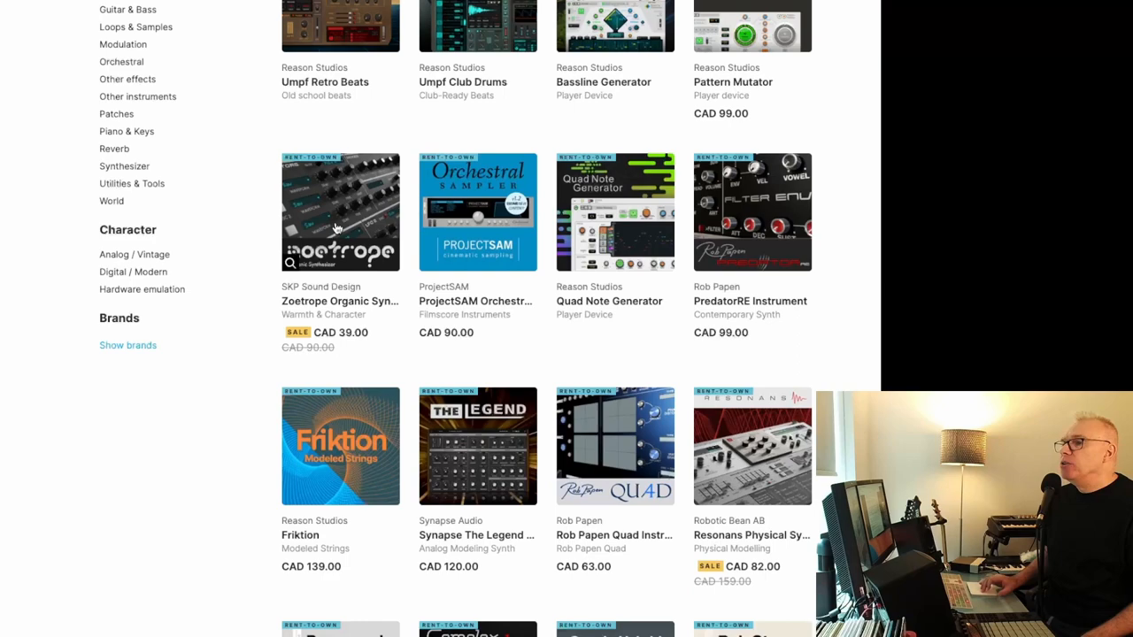
scroll(up, 3)
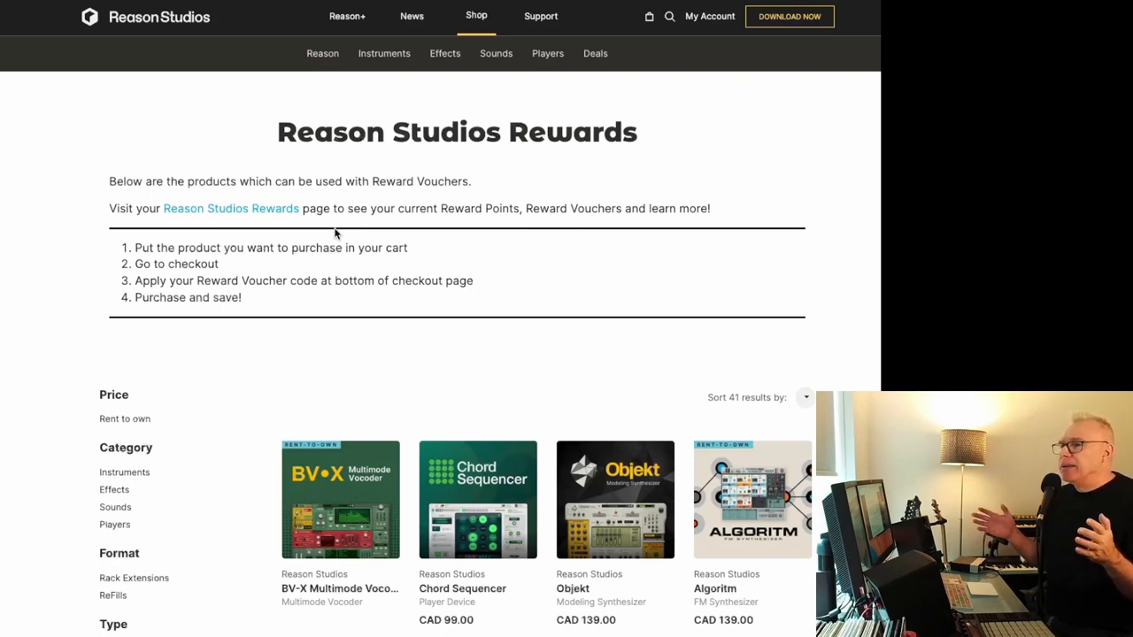
scroll(down, 3)
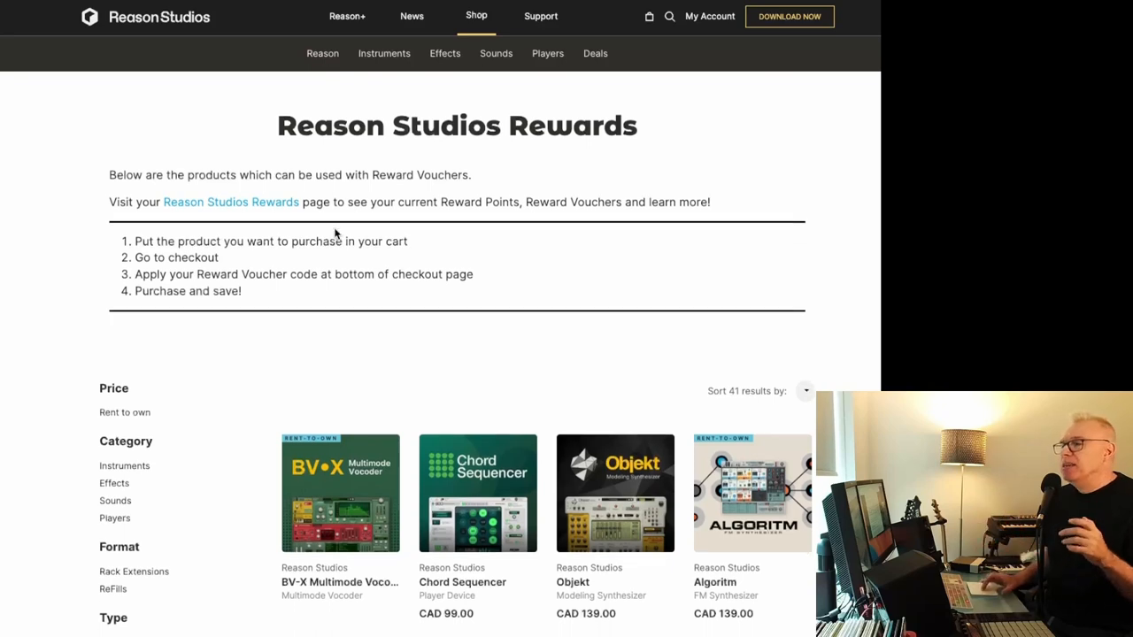
scroll(down, 3)
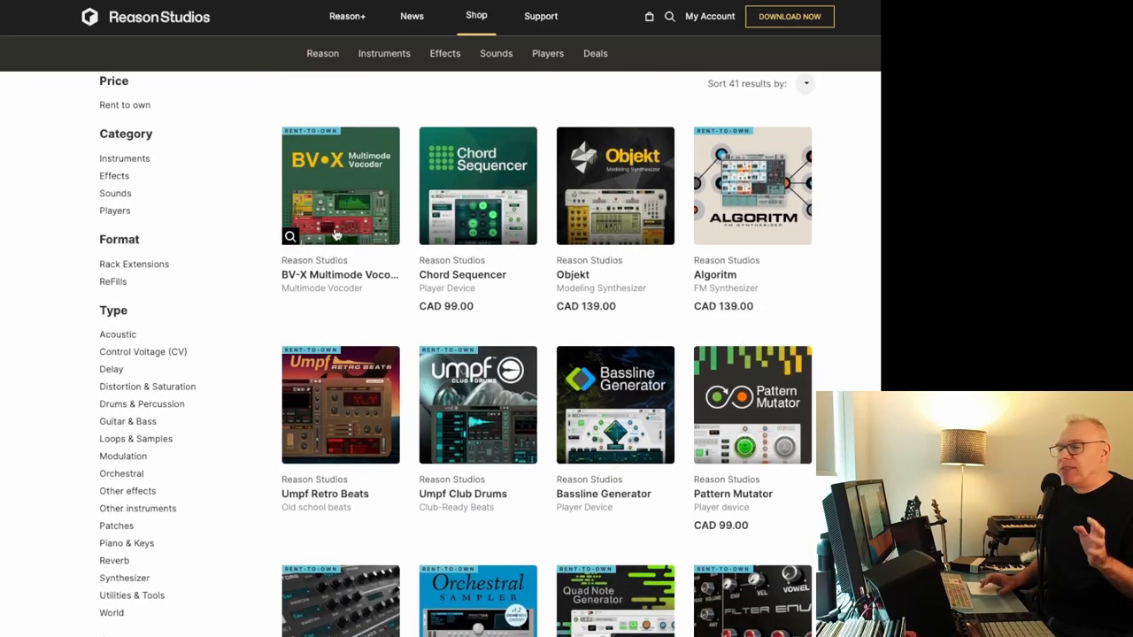
scroll(down, 3)
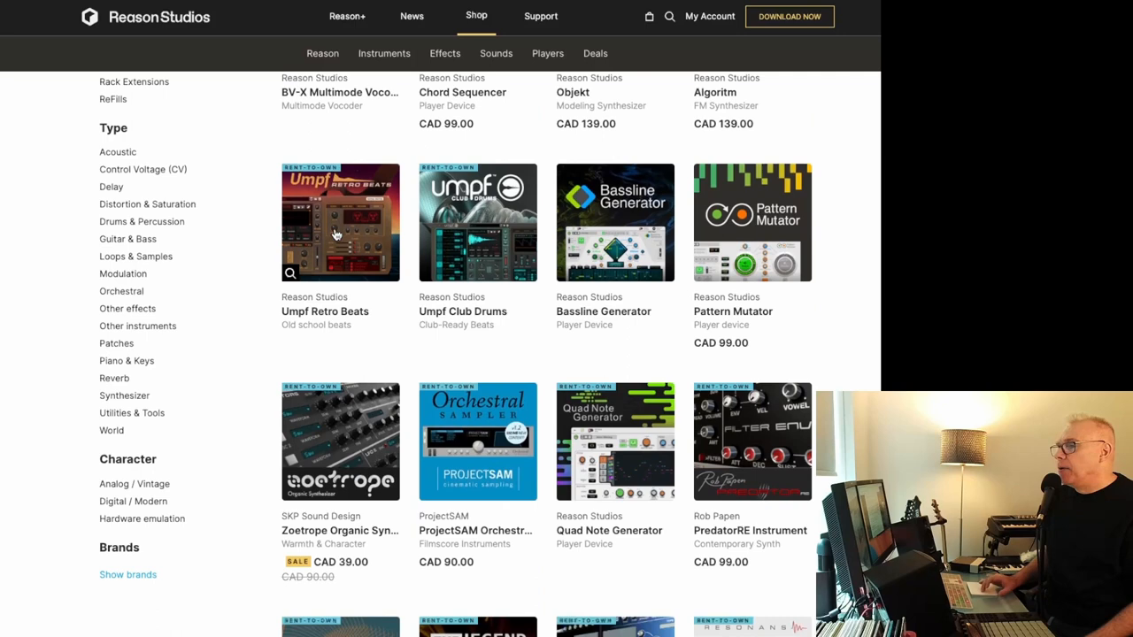
scroll(down, 3)
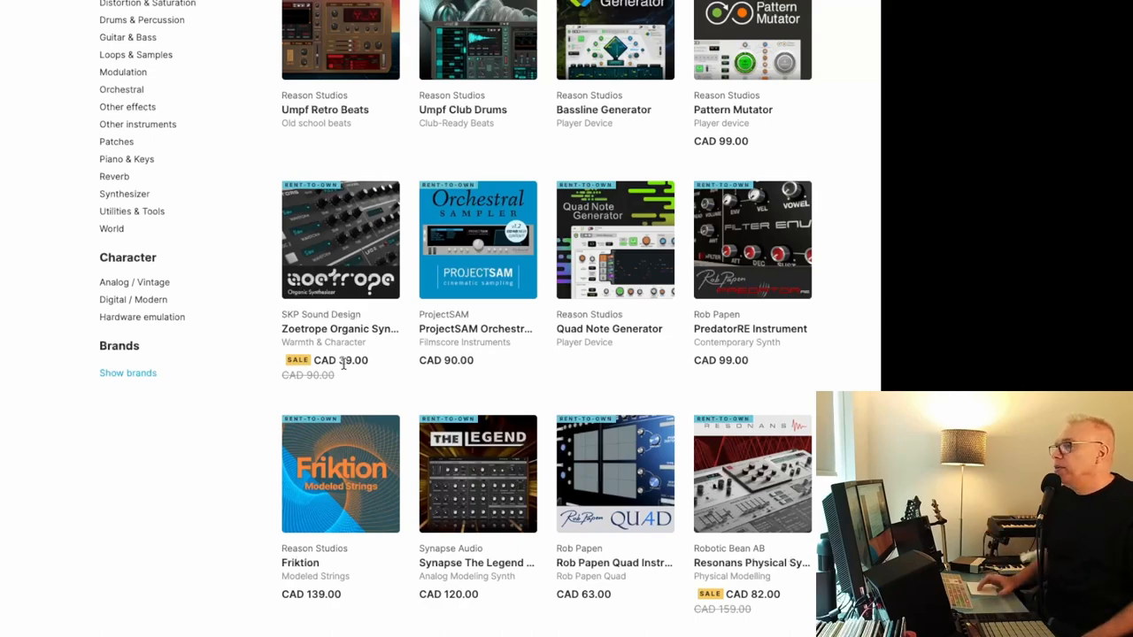
scroll(up, 3)
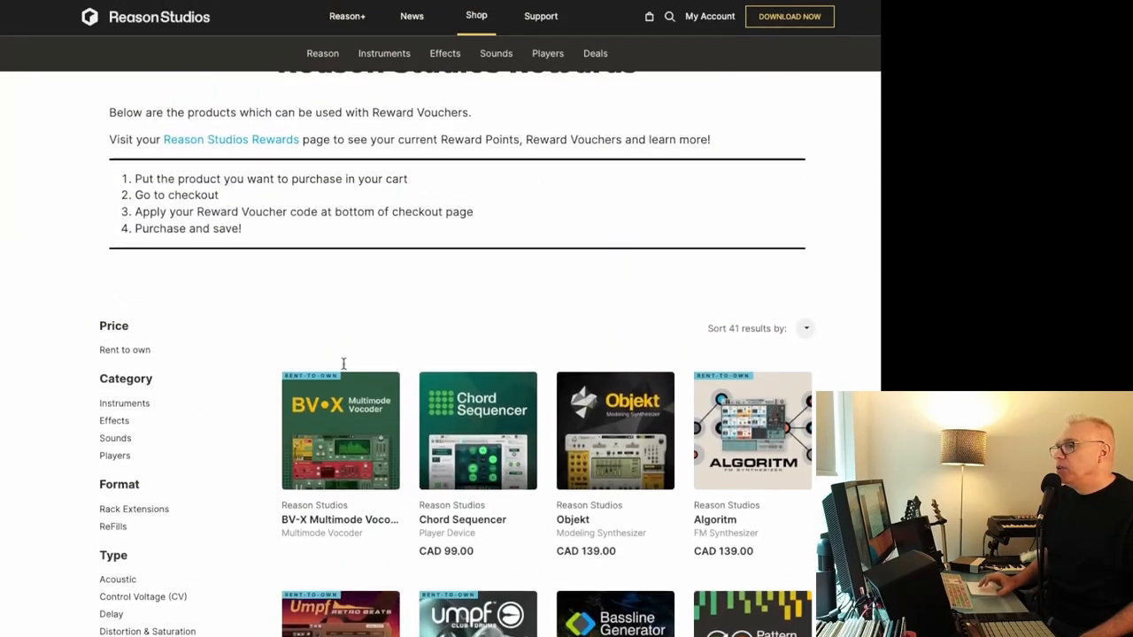
scroll(down, 3)
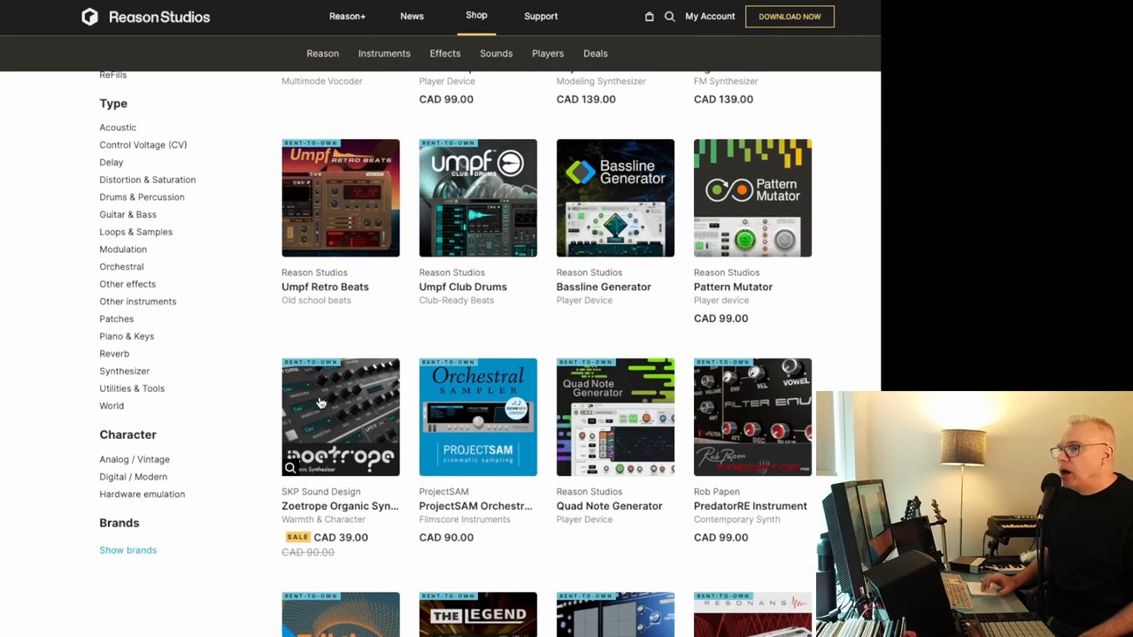
mouse_move(340, 416)
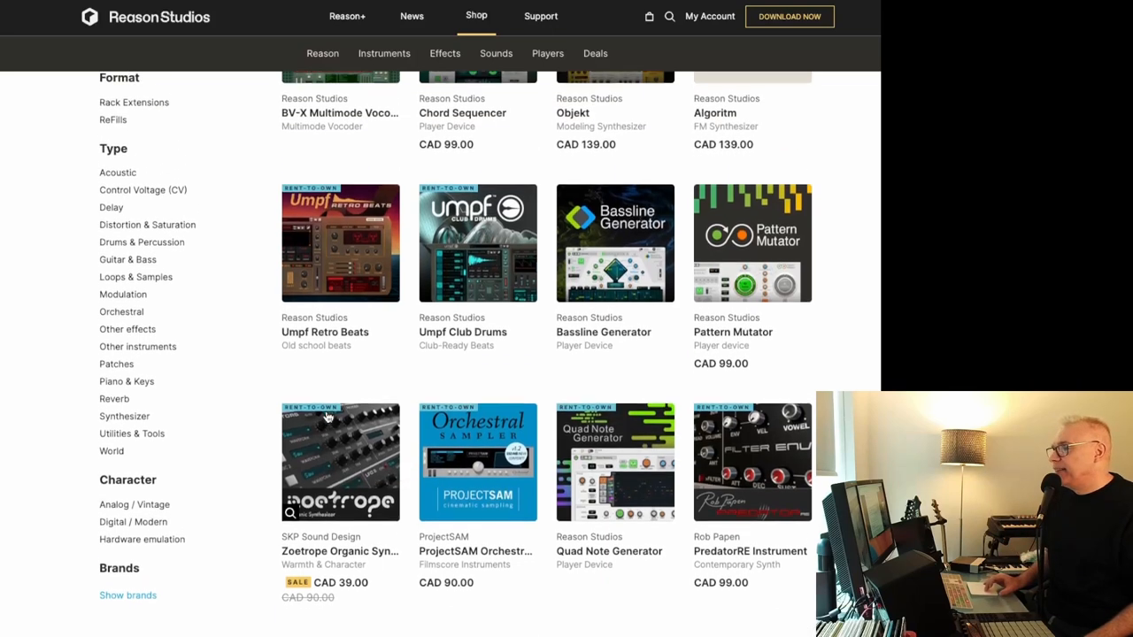
scroll(down, 3)
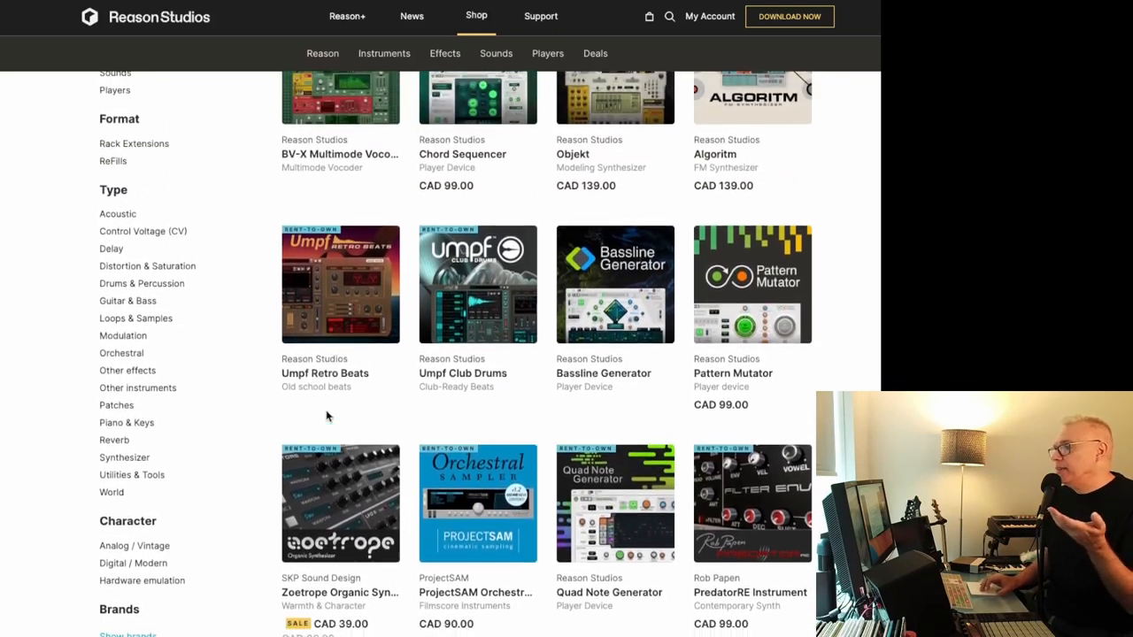
scroll(down, 3)
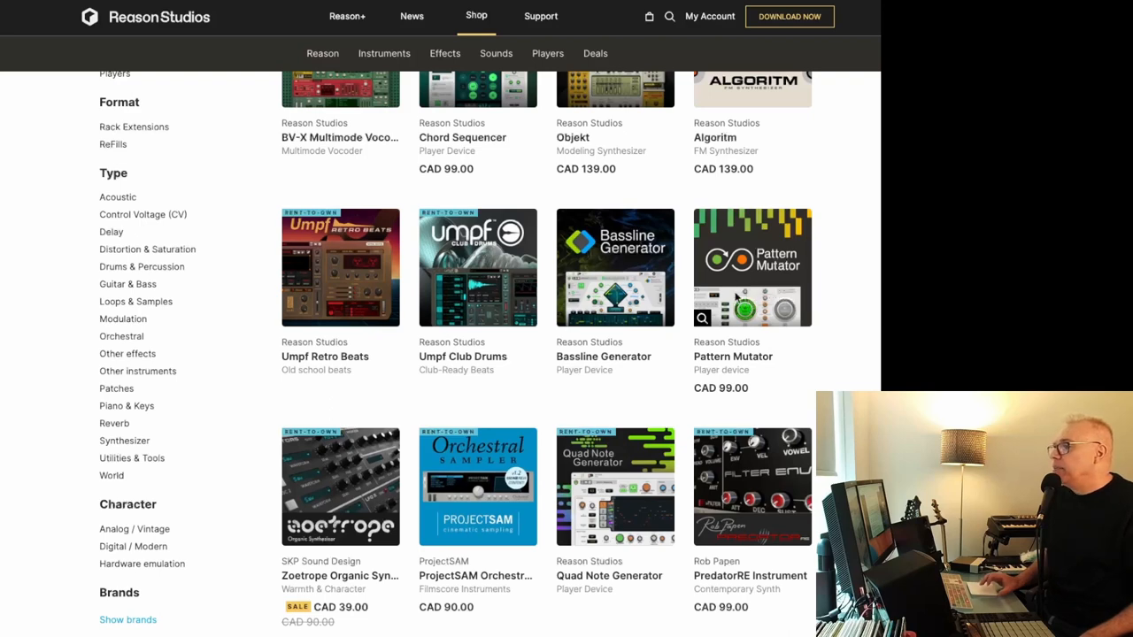
Step: Open the Pattern Mutator product page (CAD 99.00) and buy it
click(752, 267)
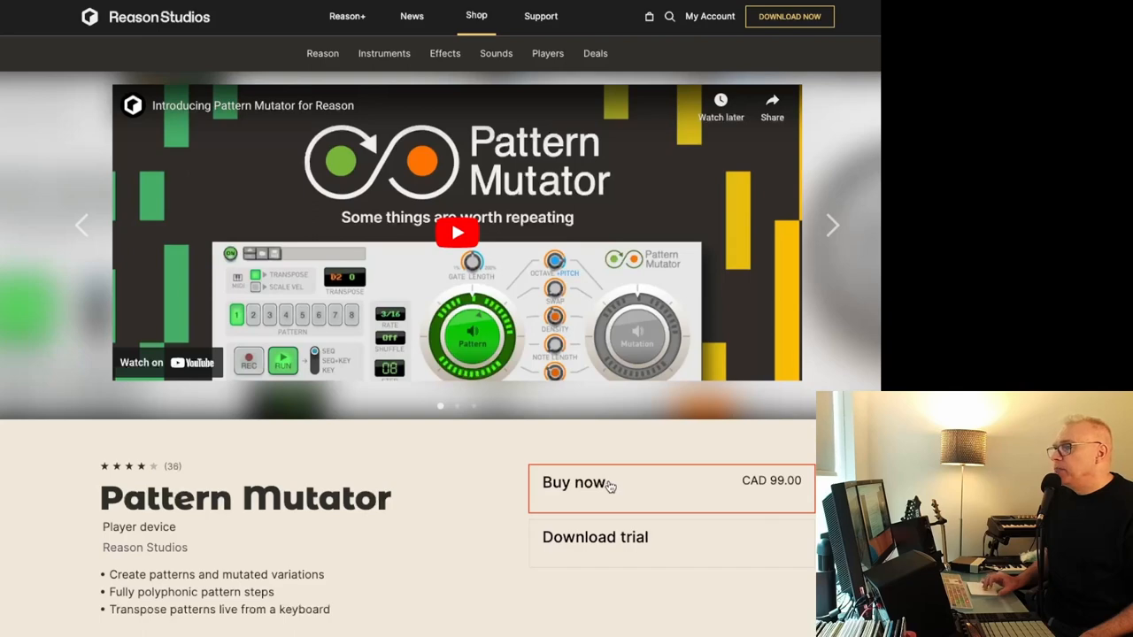
click(574, 482)
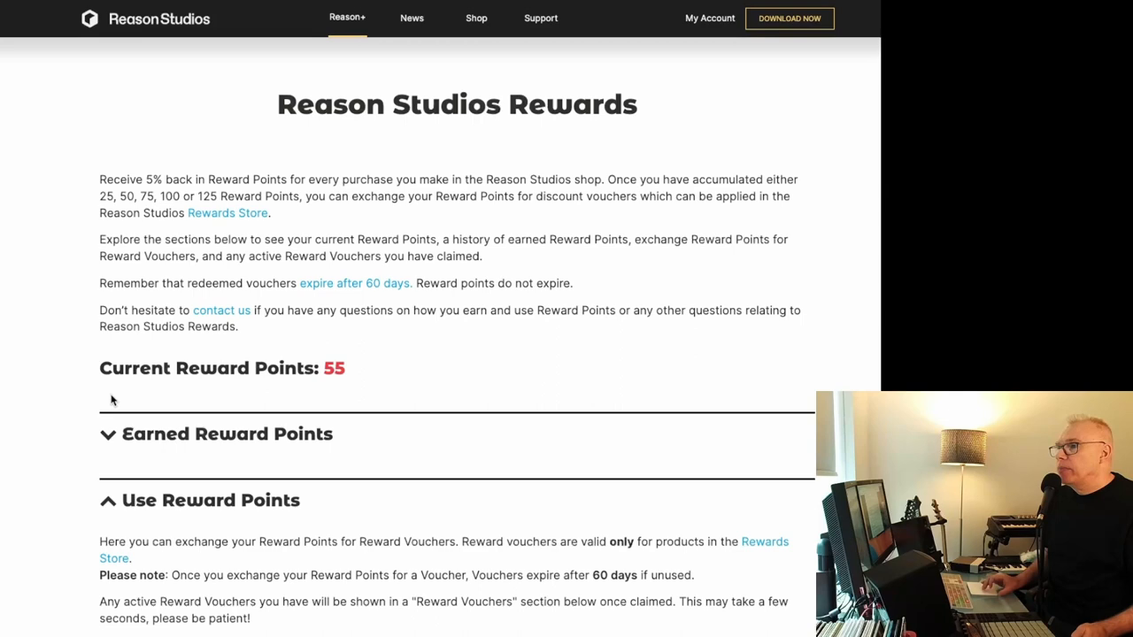
Step: Scroll down the Rewards page past the 55 points and the voucher tiers
scroll(down, 3)
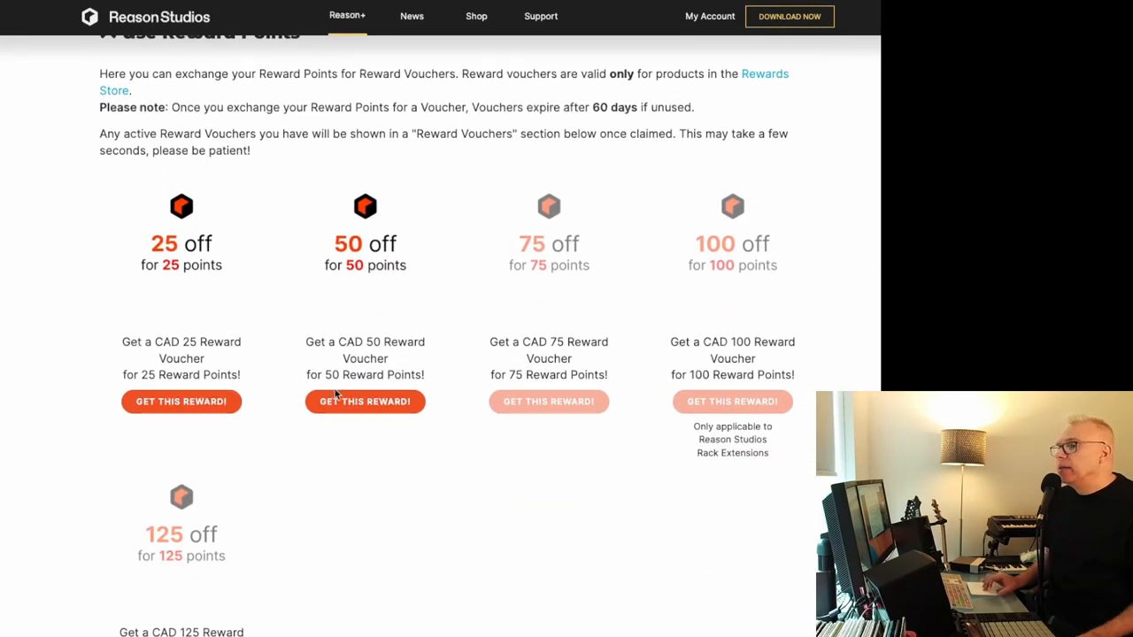
mouse_move(306, 318)
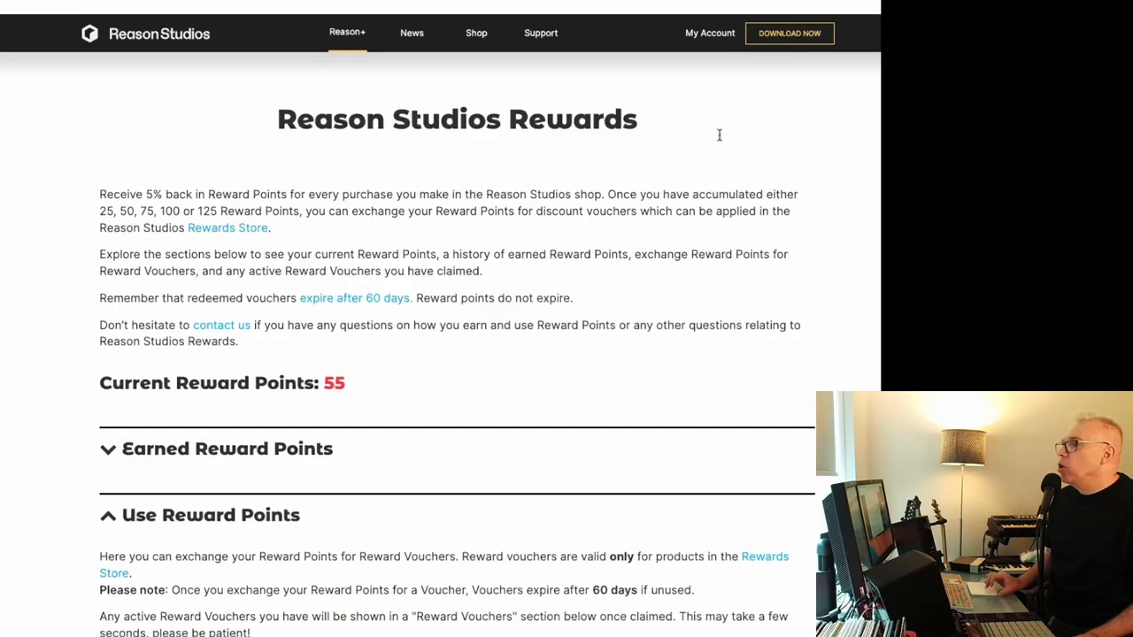
scroll(down, 3)
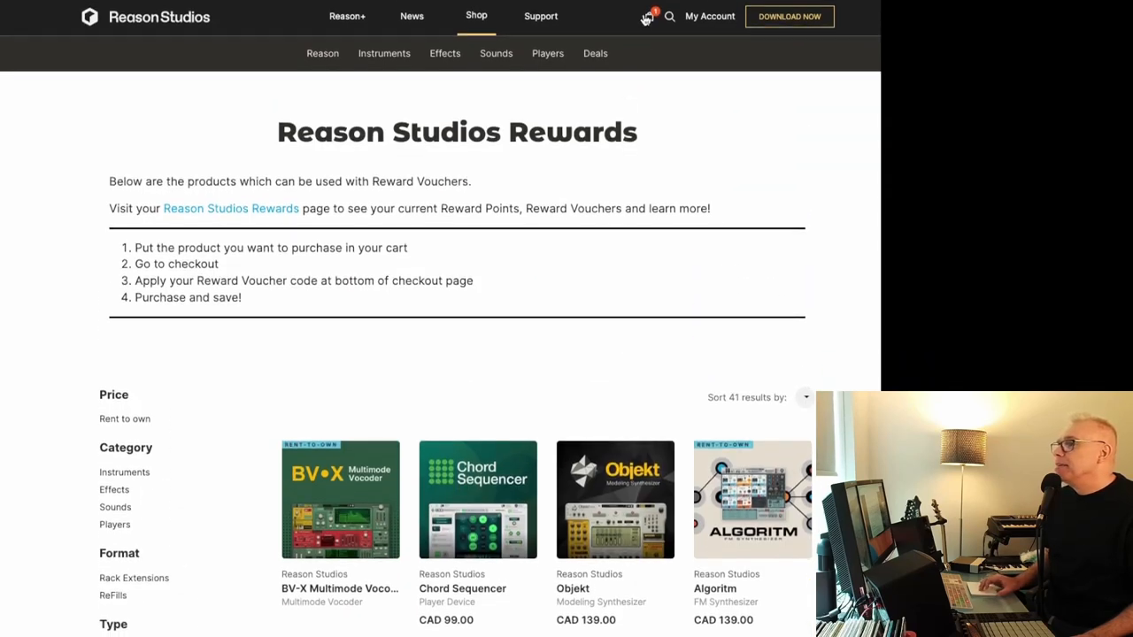
Step: Check out from the cart popup with Pattern Mutator at 99.00 CAD
click(648, 16)
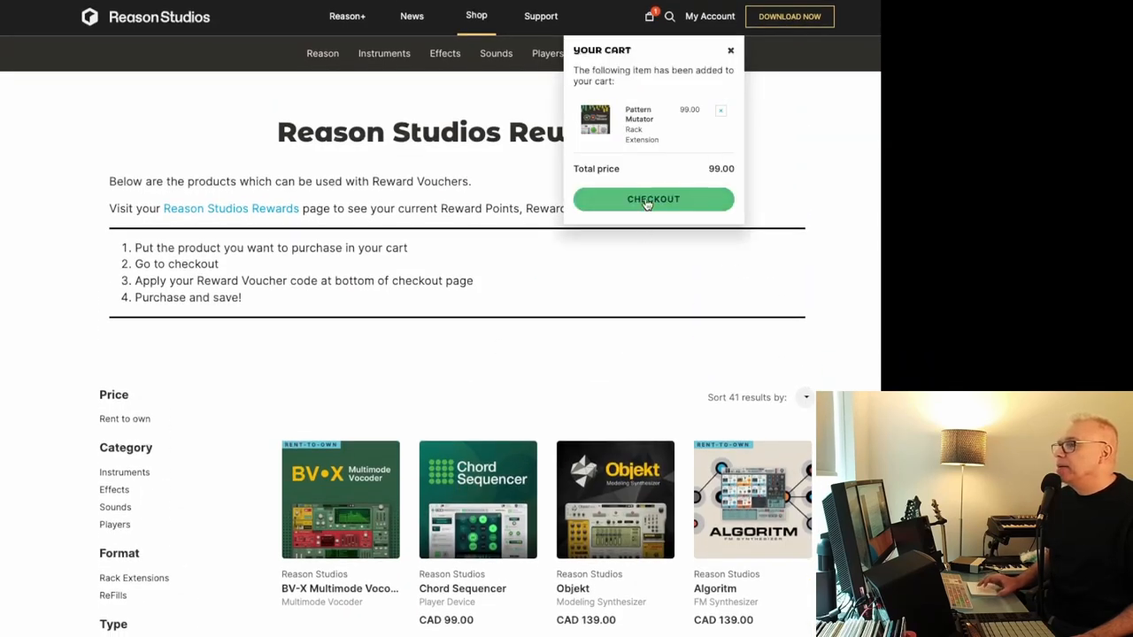
mouse_move(583, 289)
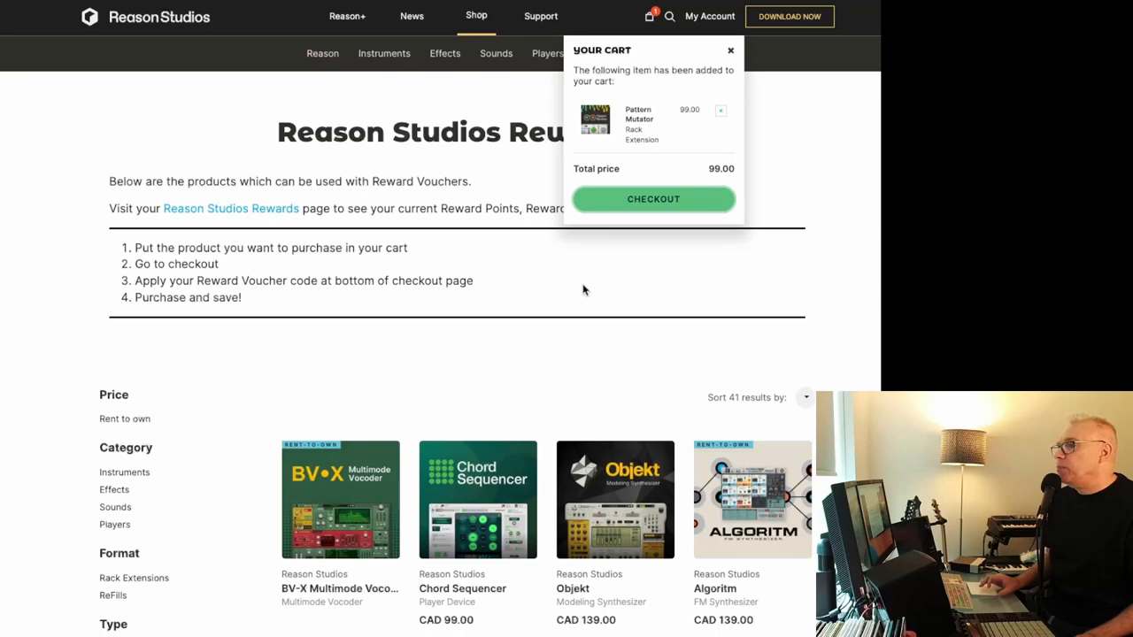
click(653, 198)
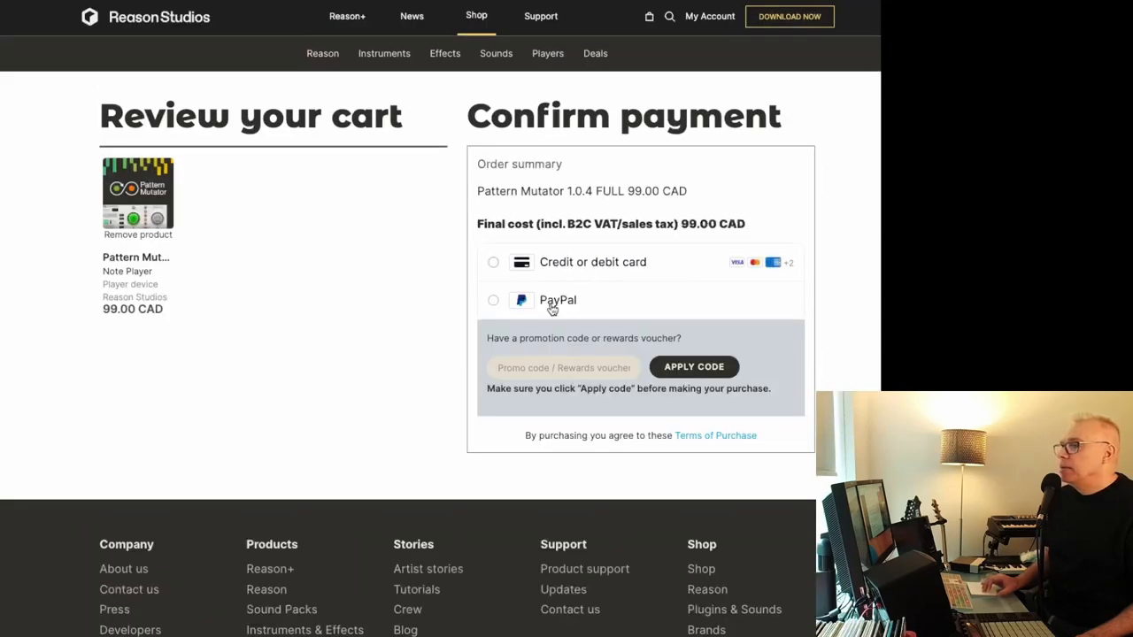